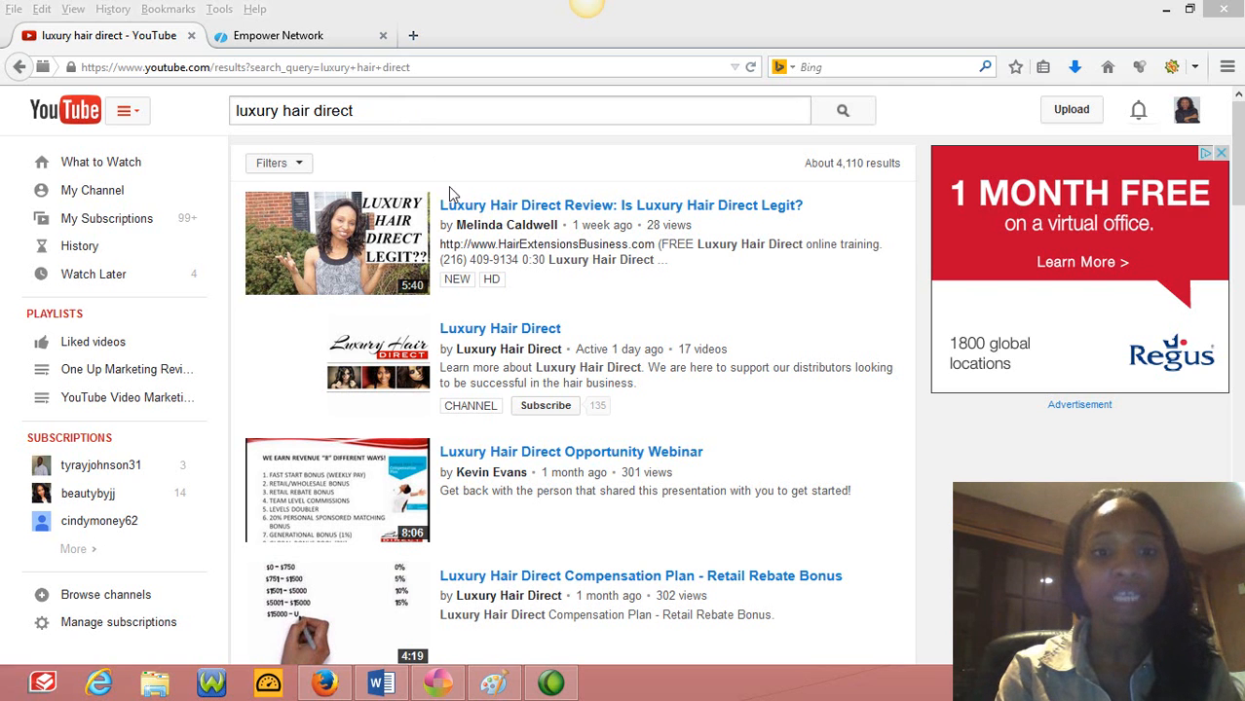
mouse_move(485, 205)
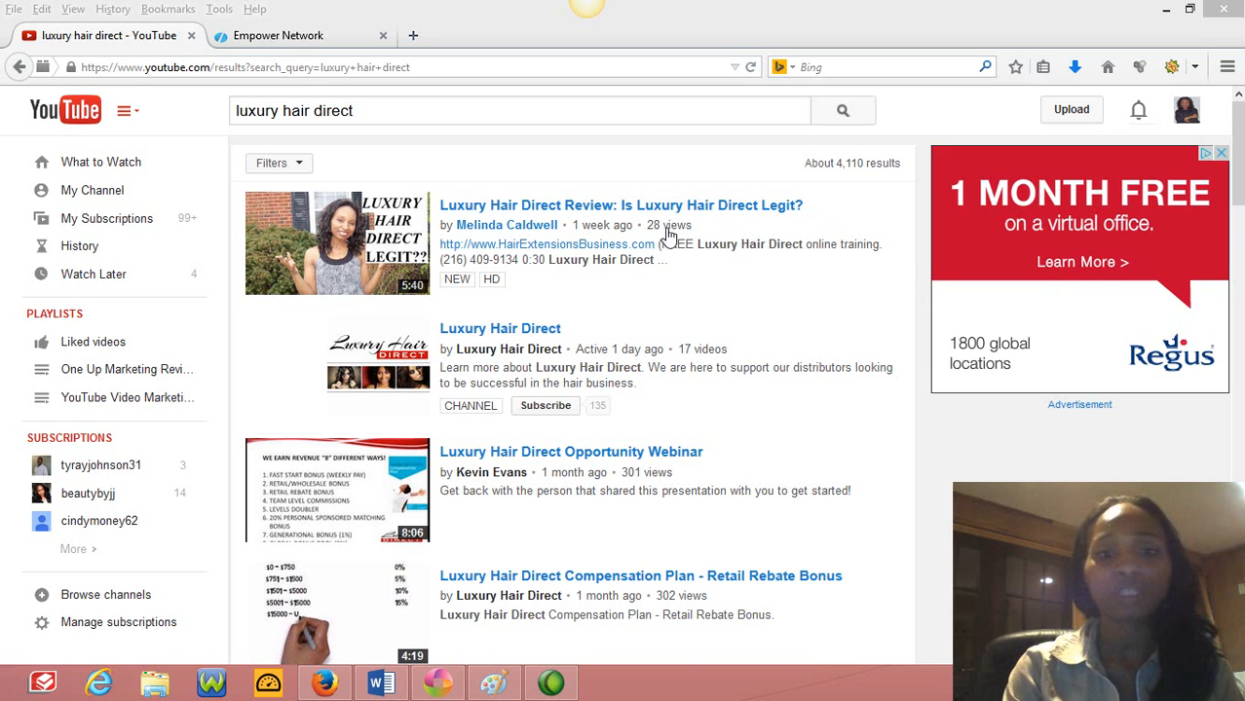
mouse_move(751, 164)
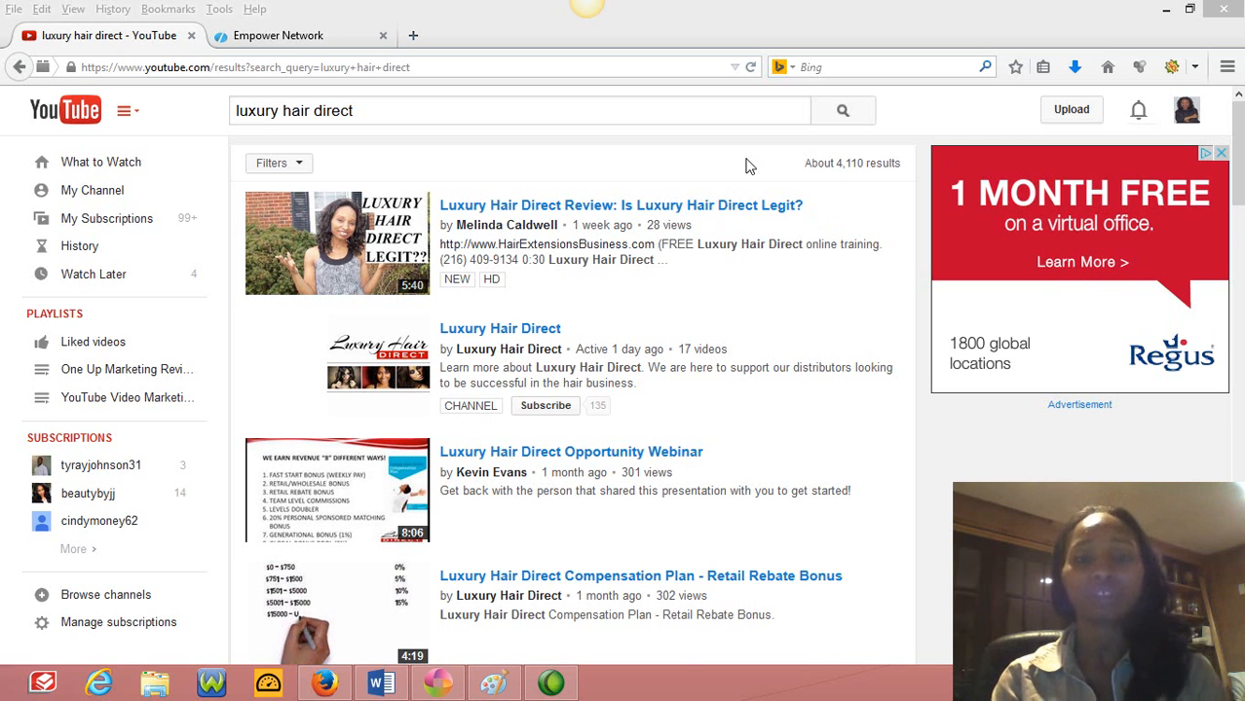
mouse_move(515, 225)
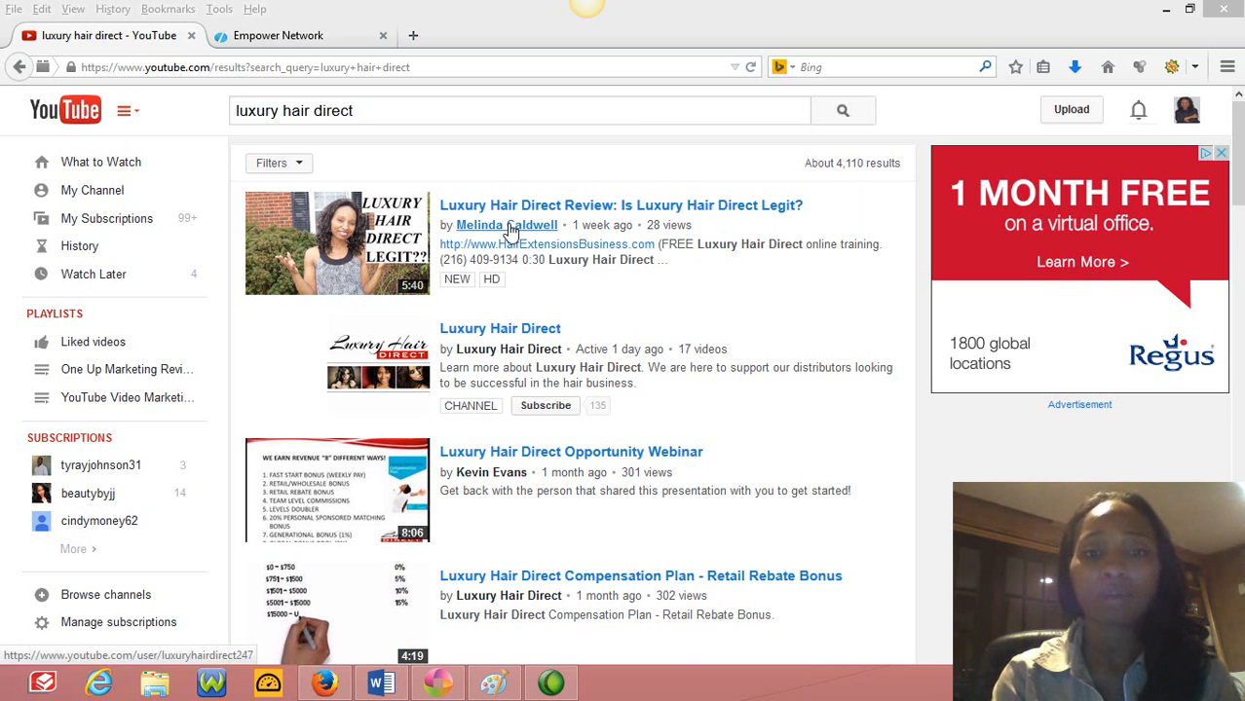
mouse_move(777, 329)
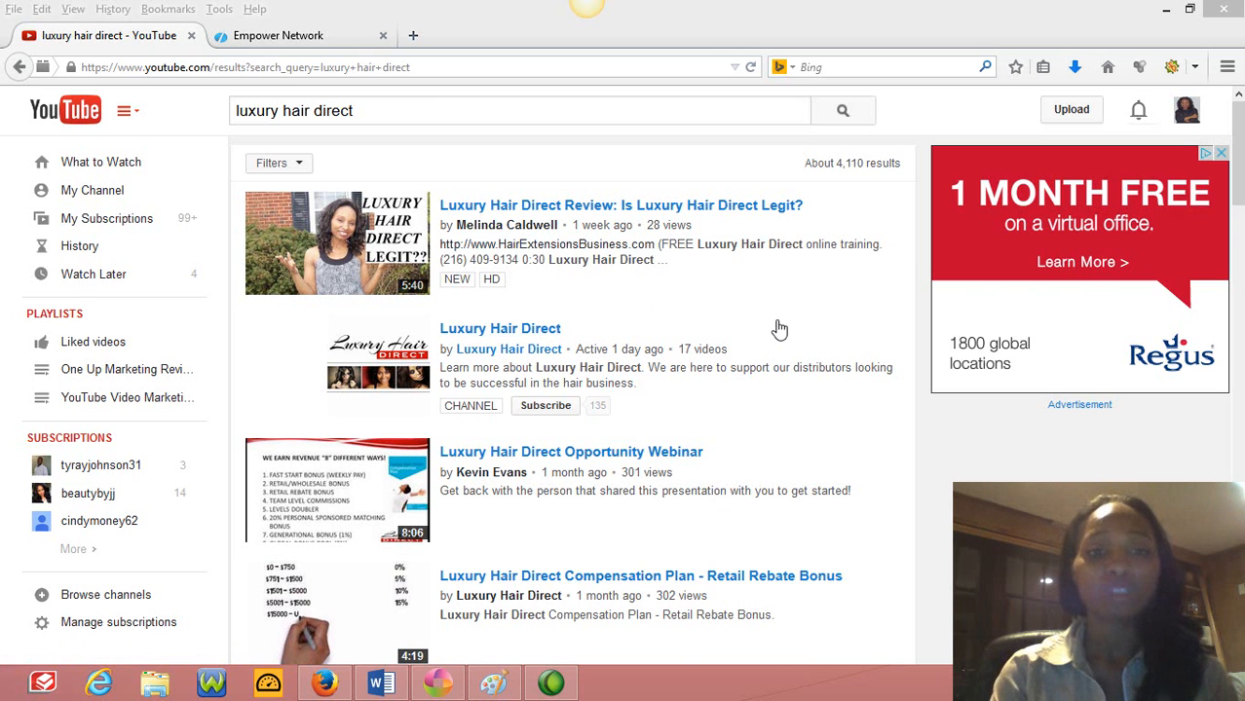
mouse_move(622, 215)
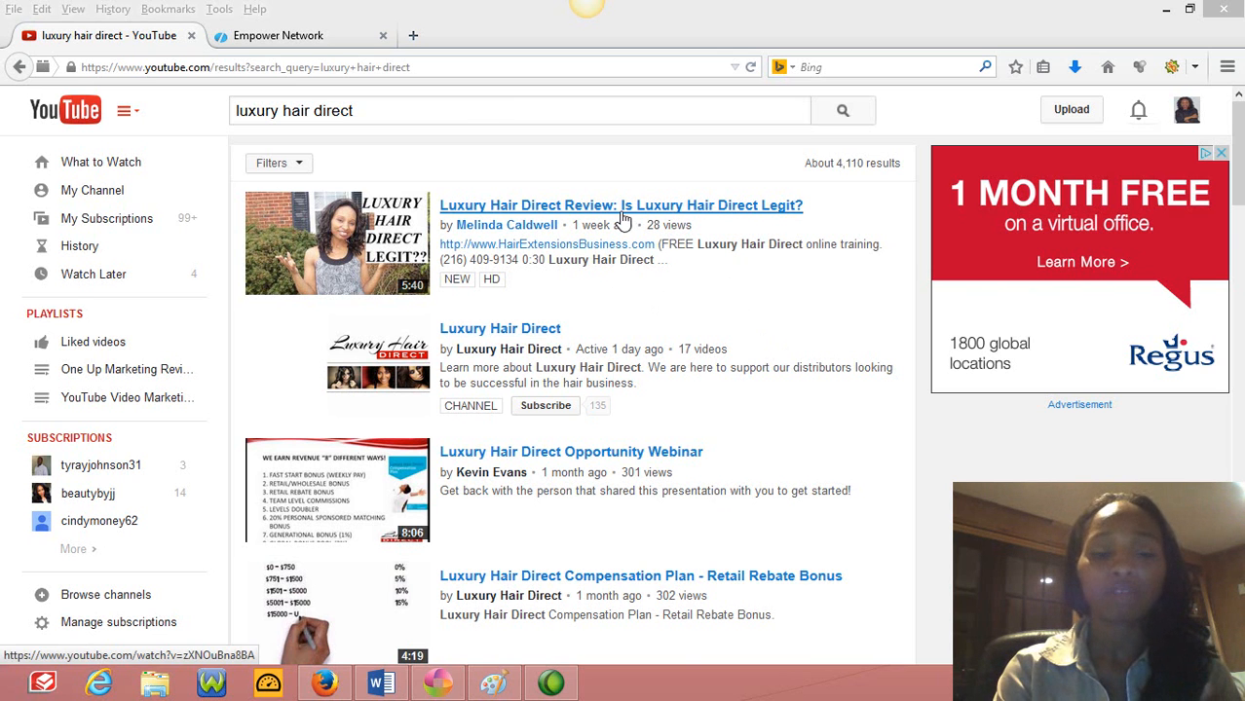
mouse_move(585, 237)
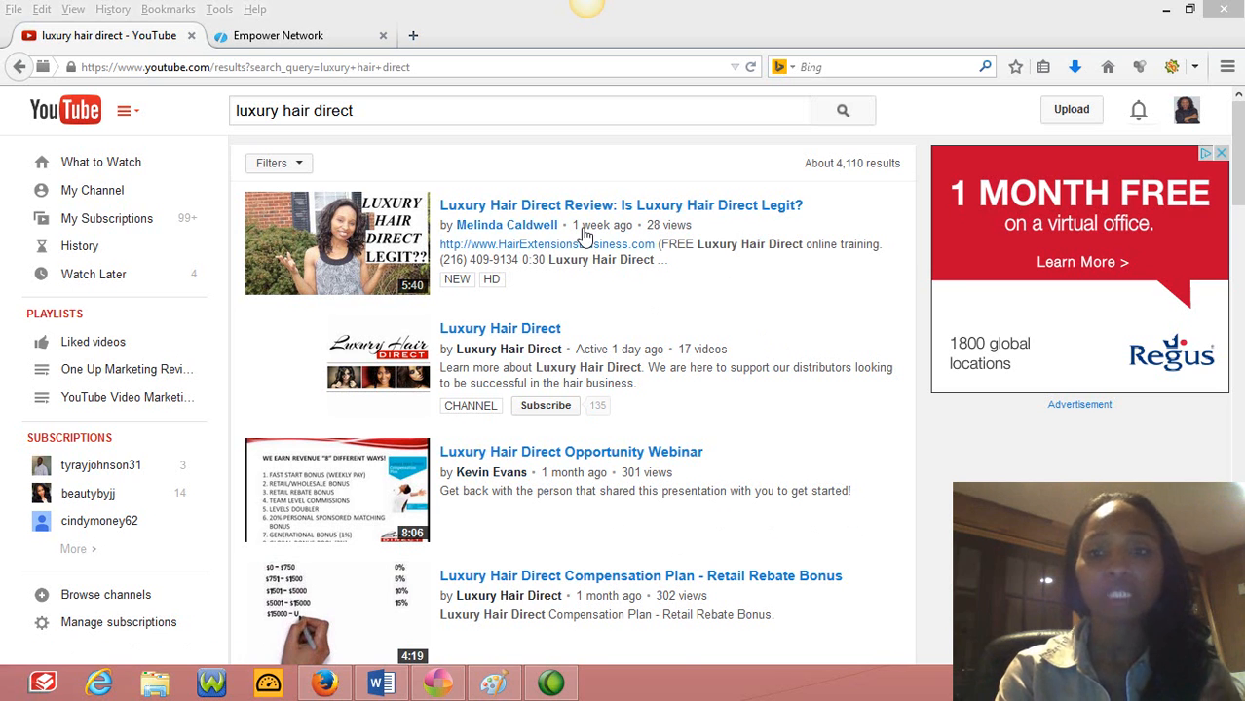
mouse_move(676, 569)
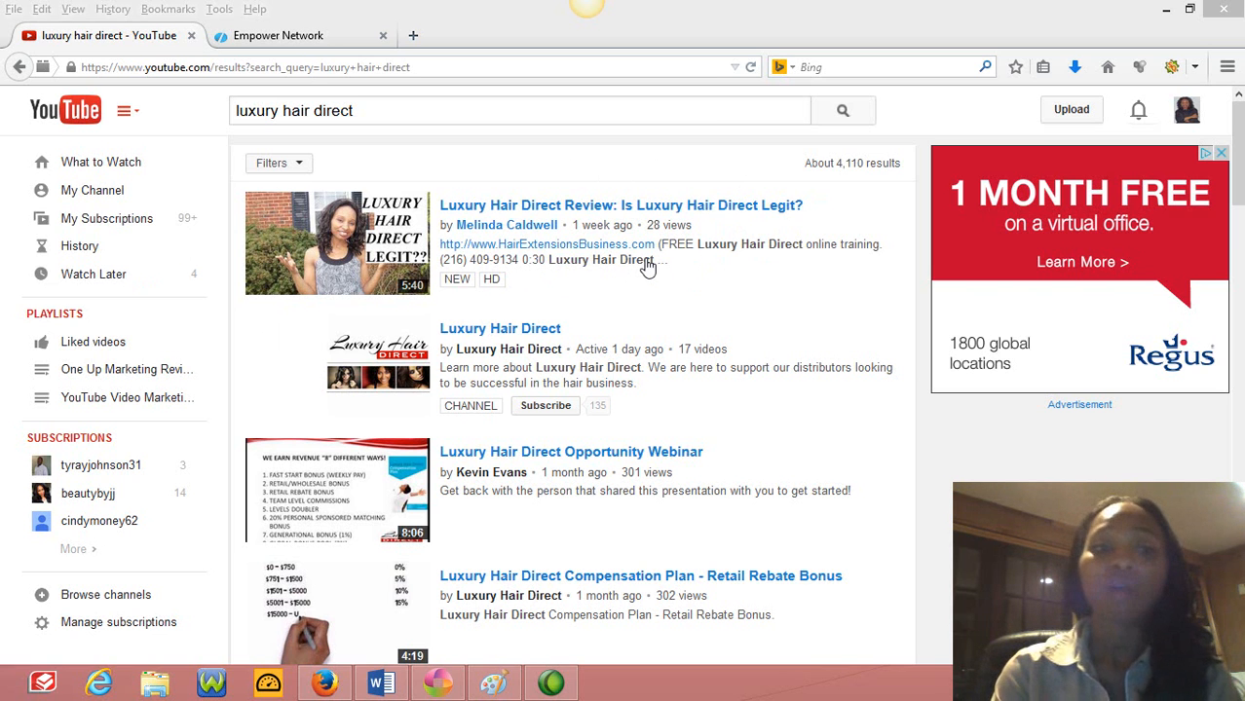
mouse_move(694, 273)
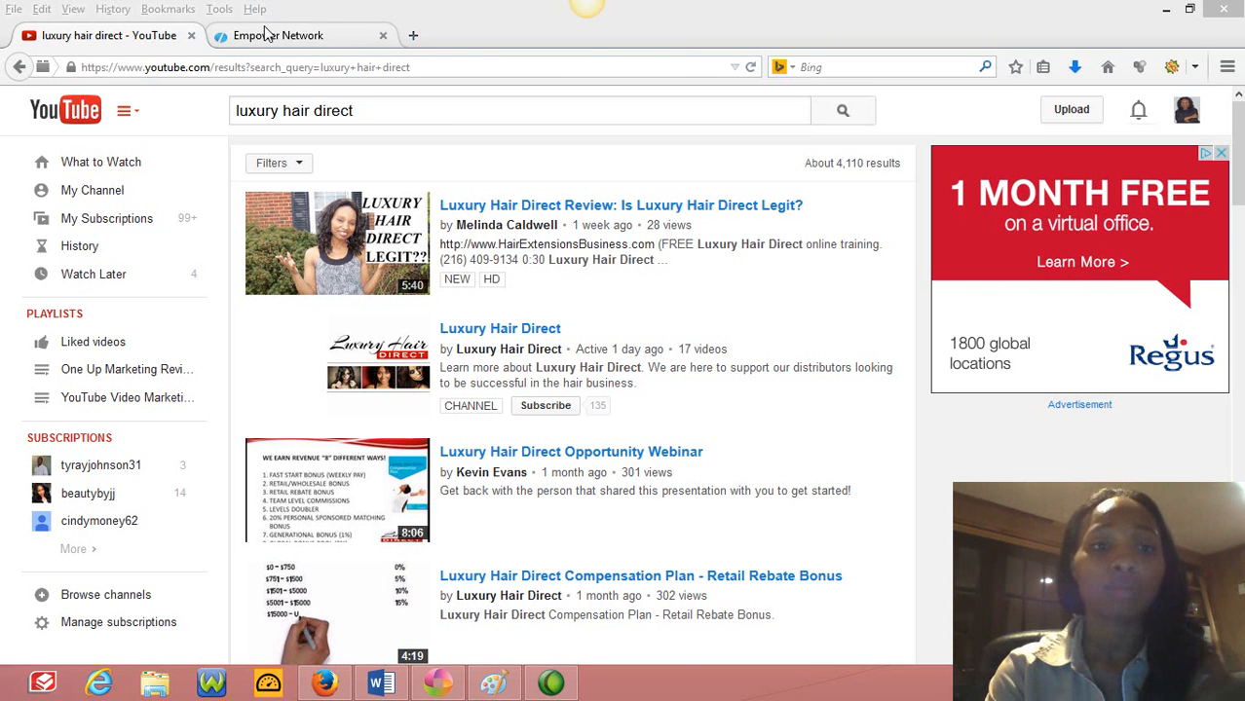
Switch to the Empower Network tab and review the Amway success blog post.
click(277, 35)
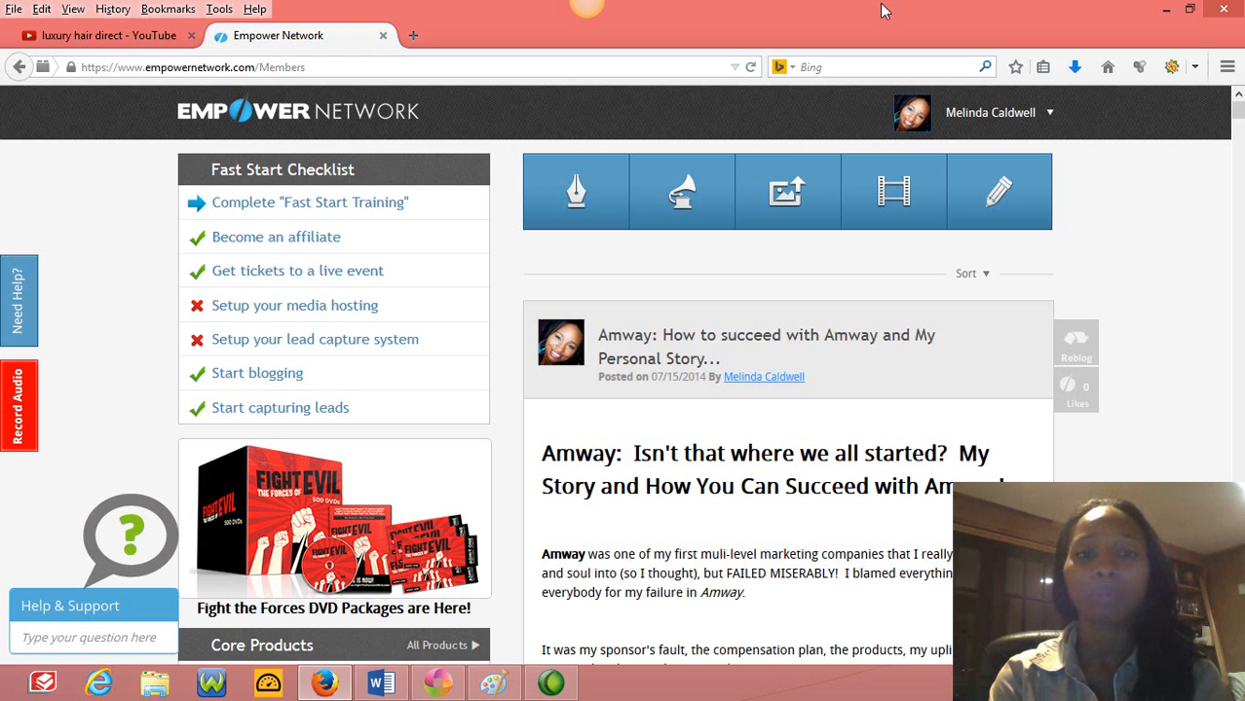
scroll(down, 3)
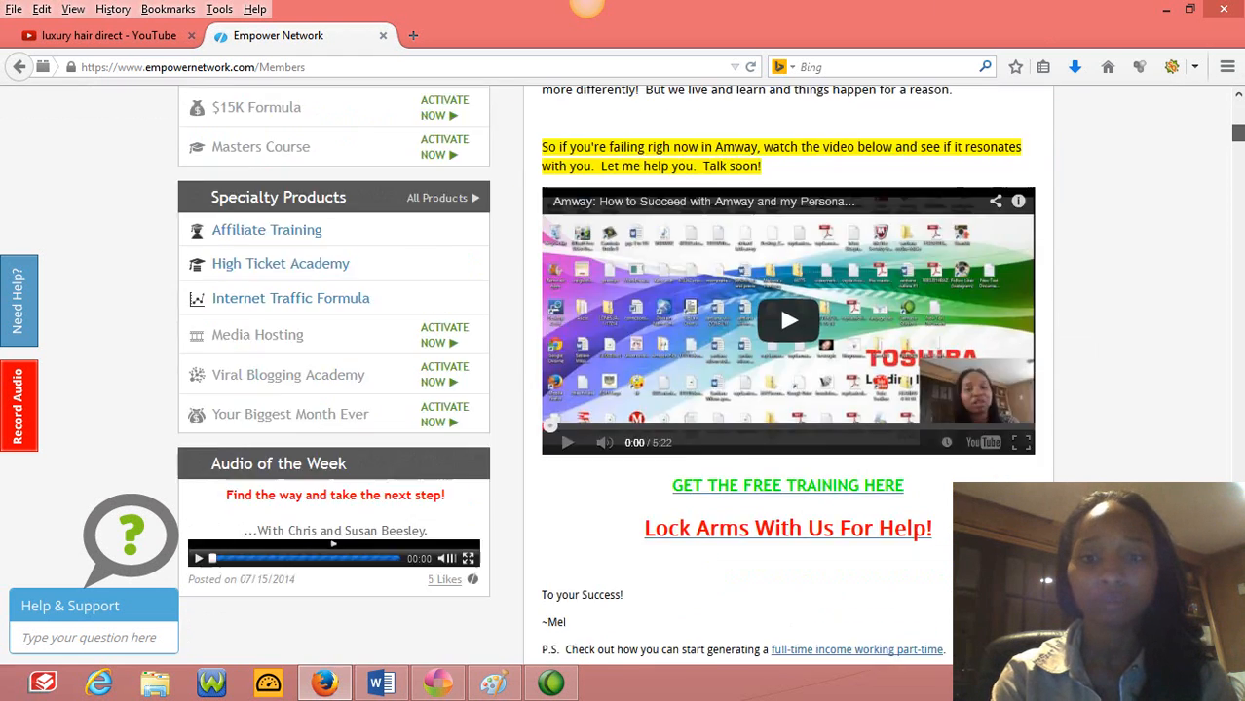
scroll(up, 3)
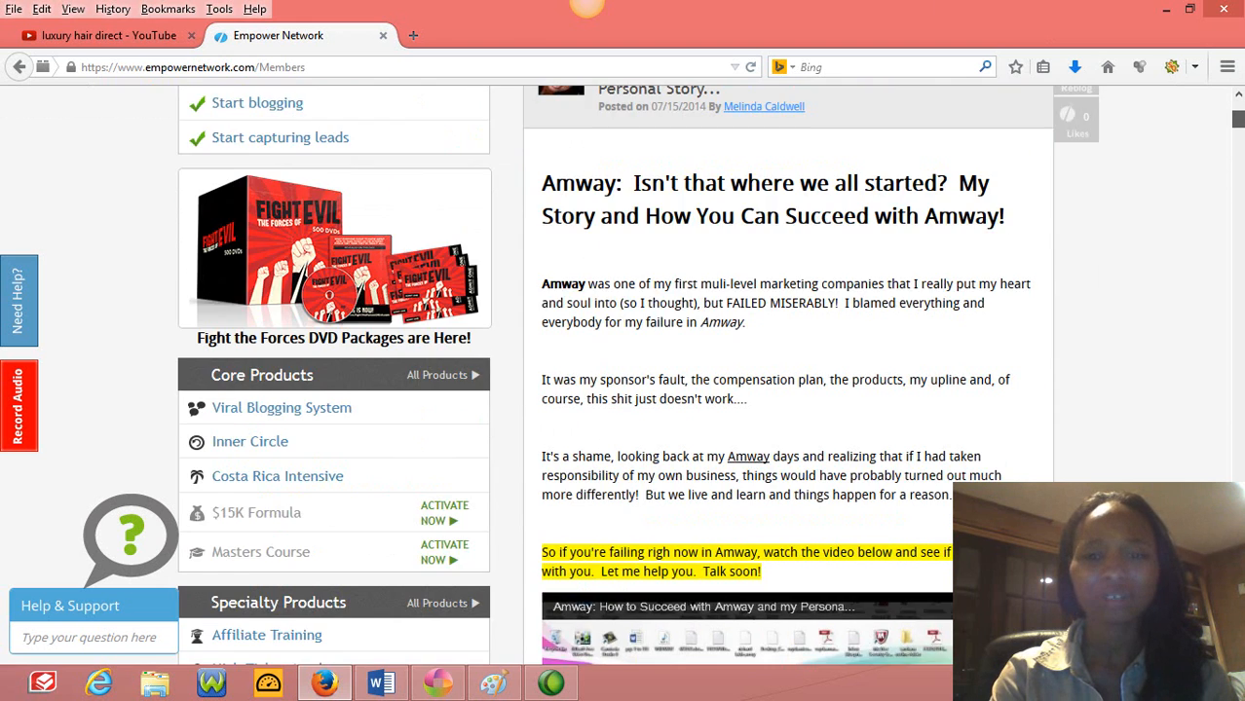
scroll(up, 3)
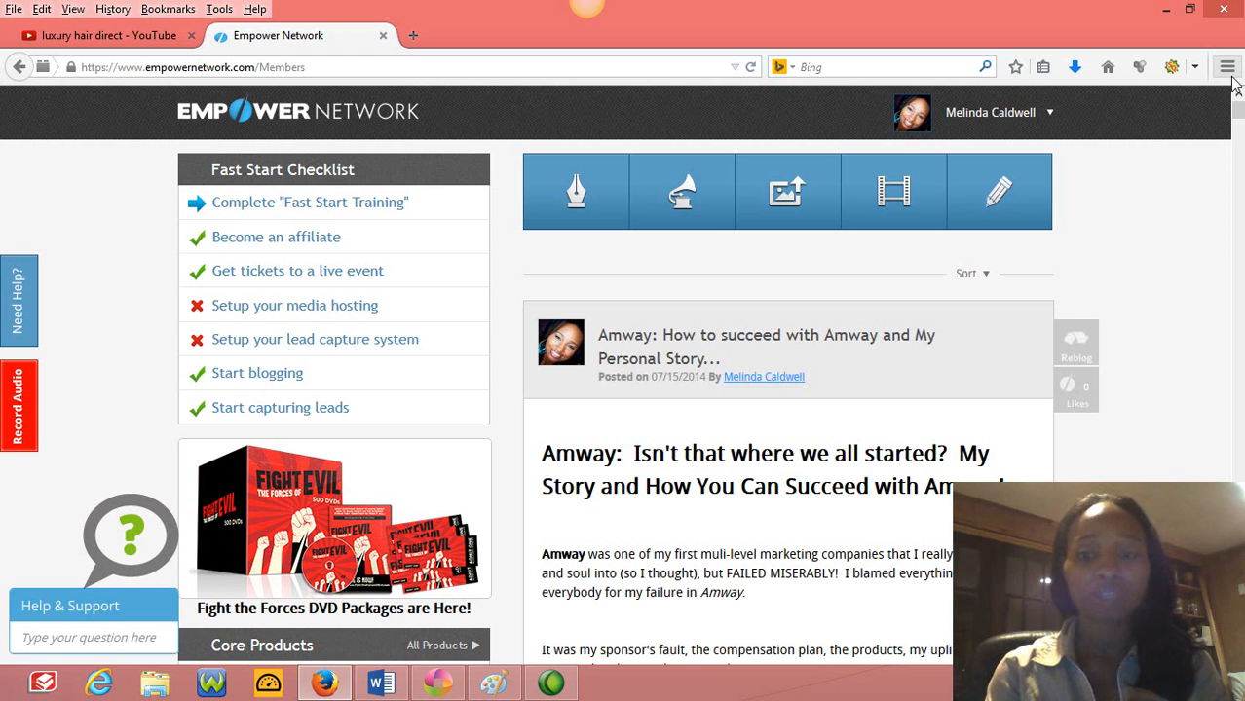
scroll(down, 3)
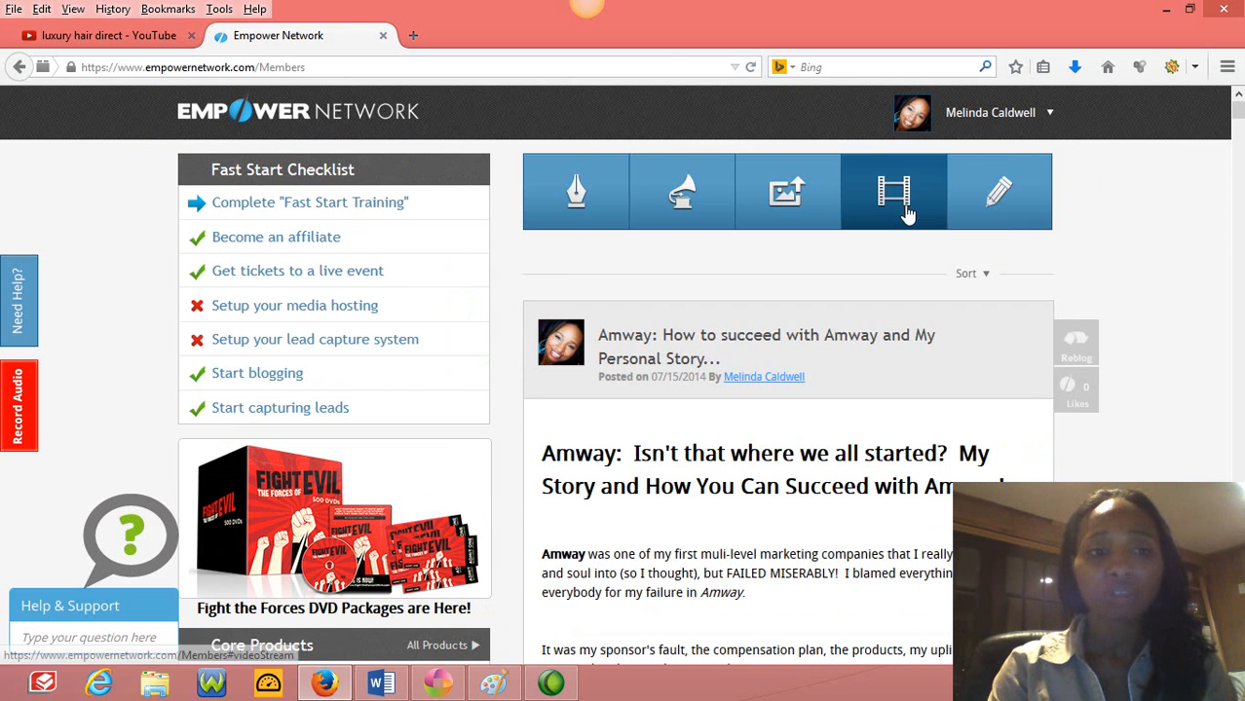
mouse_move(400, 172)
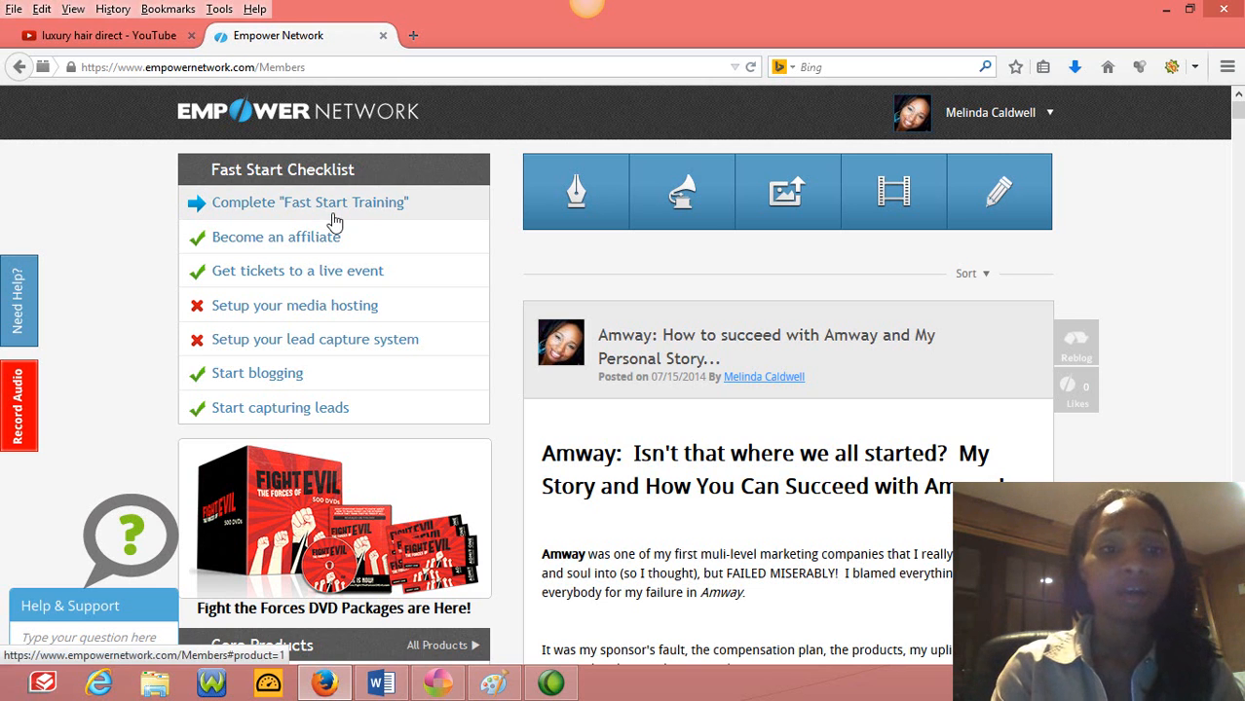
mouse_move(400, 270)
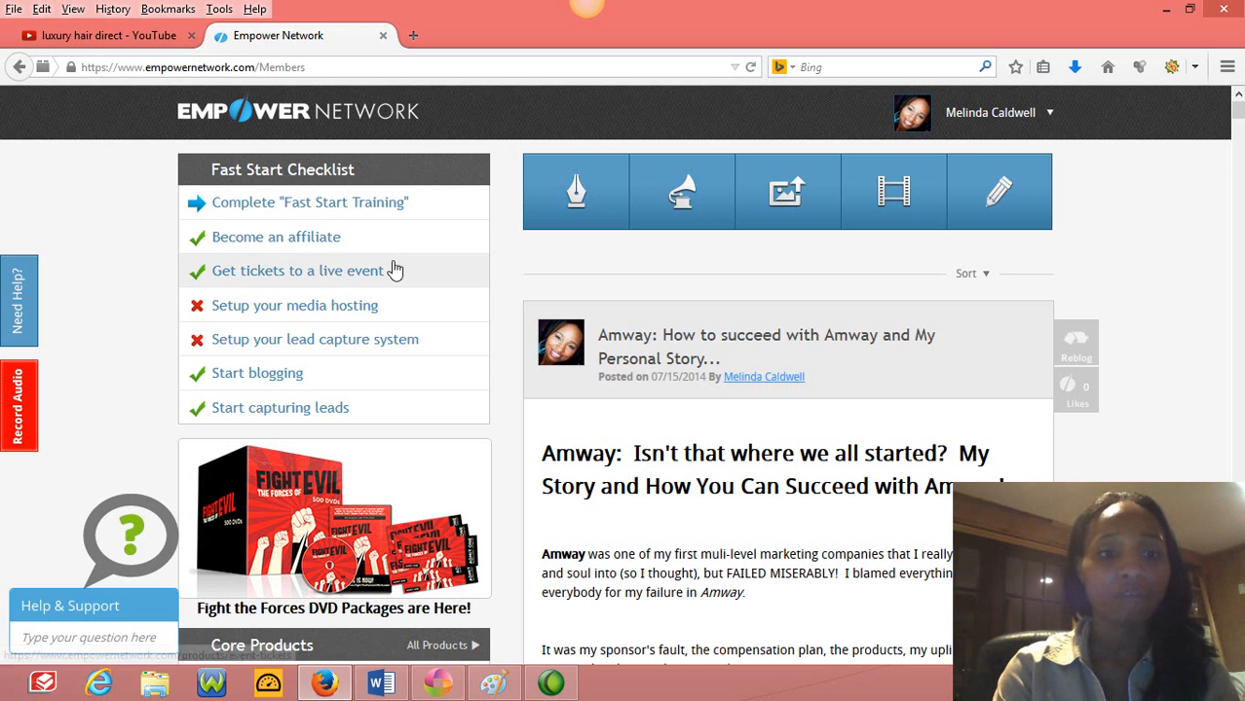
mouse_move(366, 216)
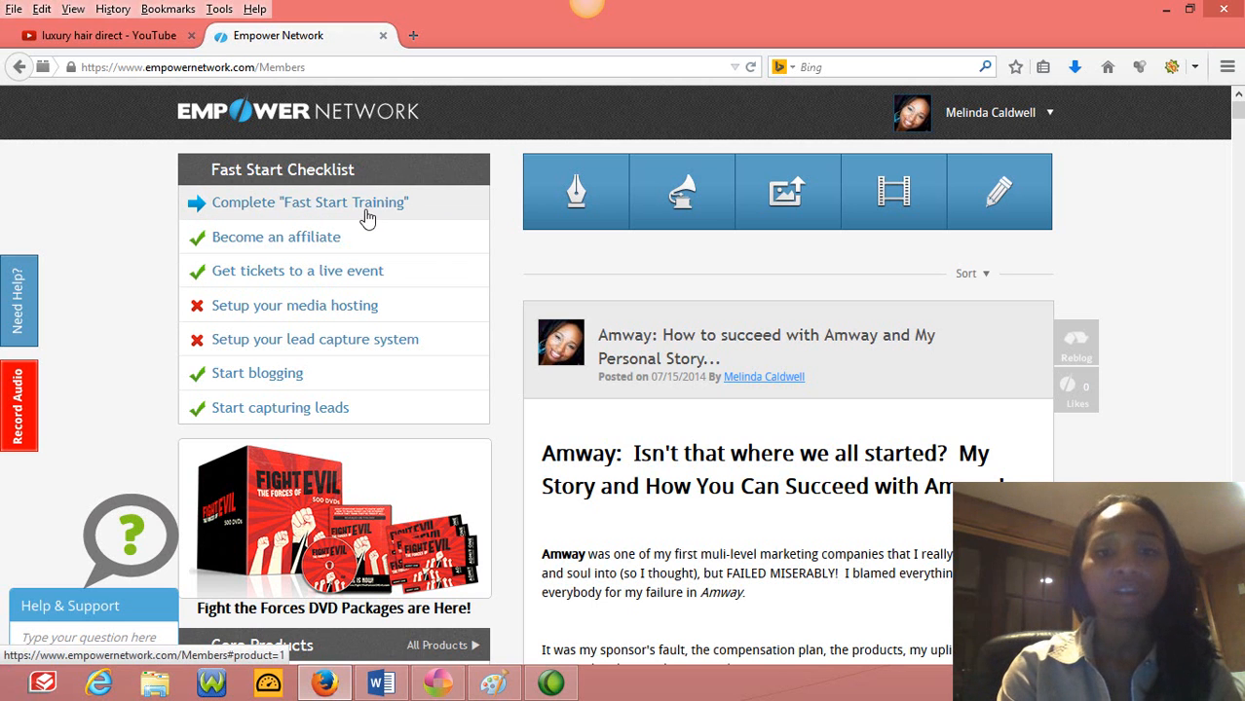
mouse_move(513, 318)
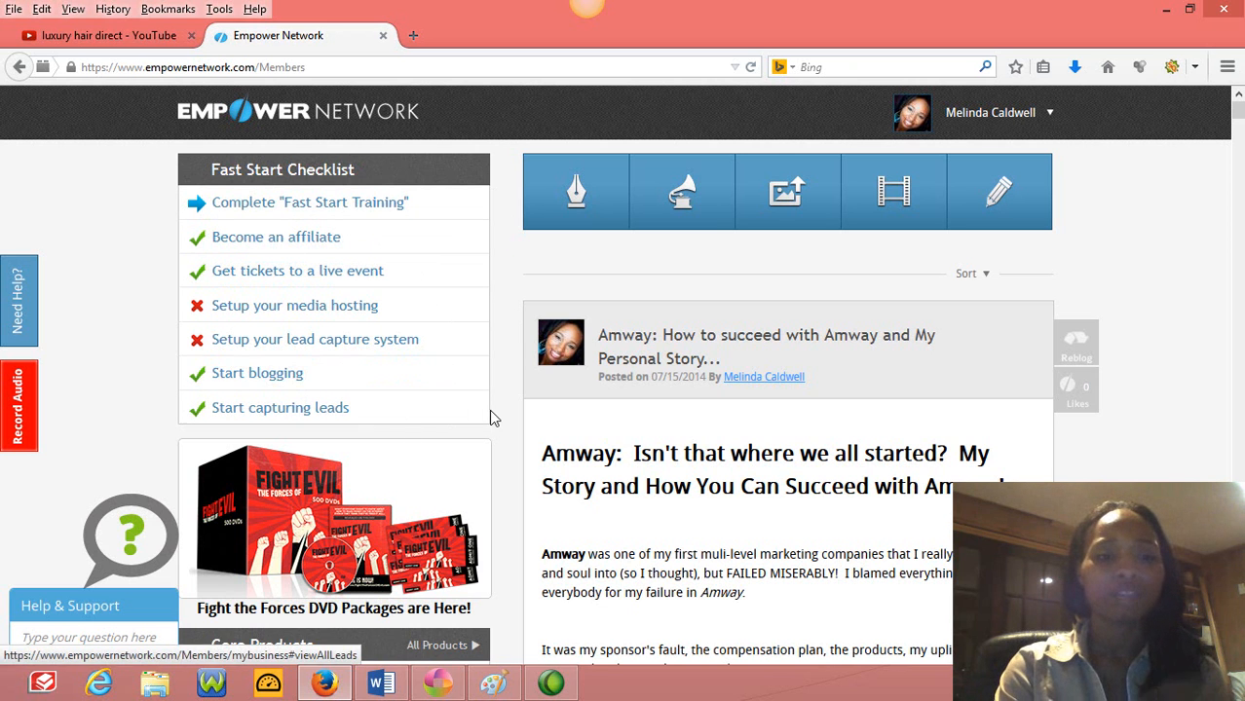
mouse_move(1119, 314)
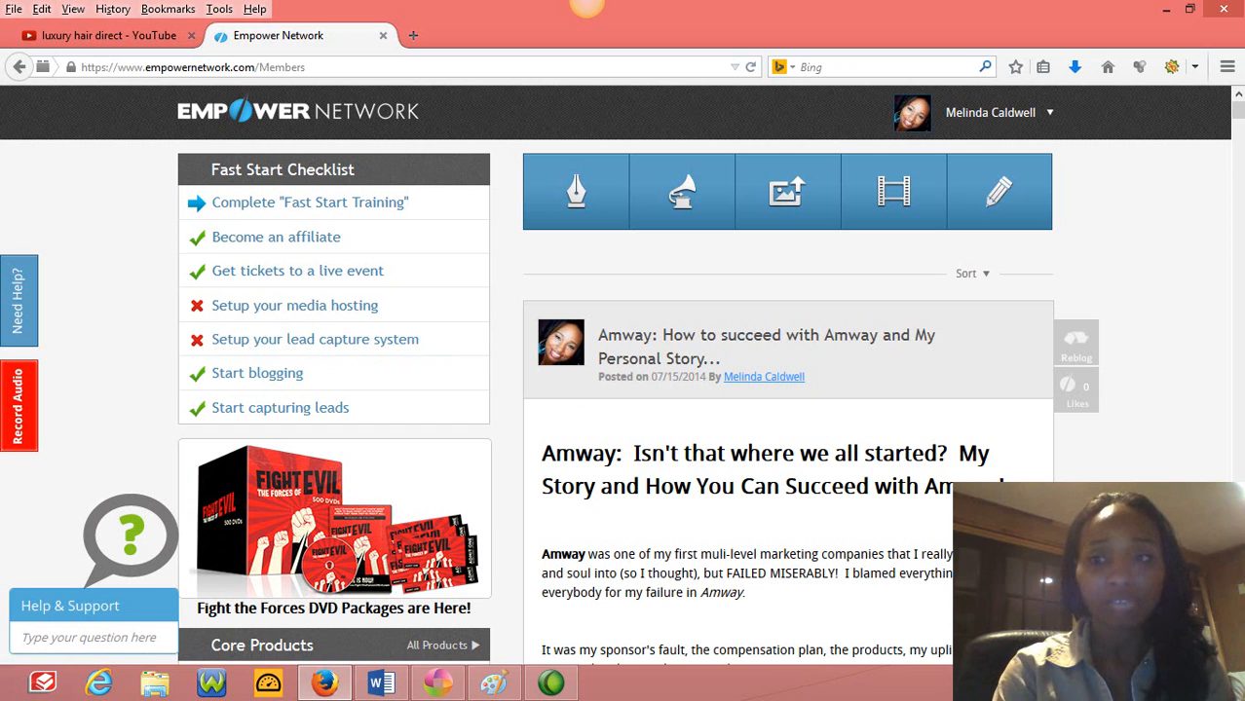
mouse_move(351, 312)
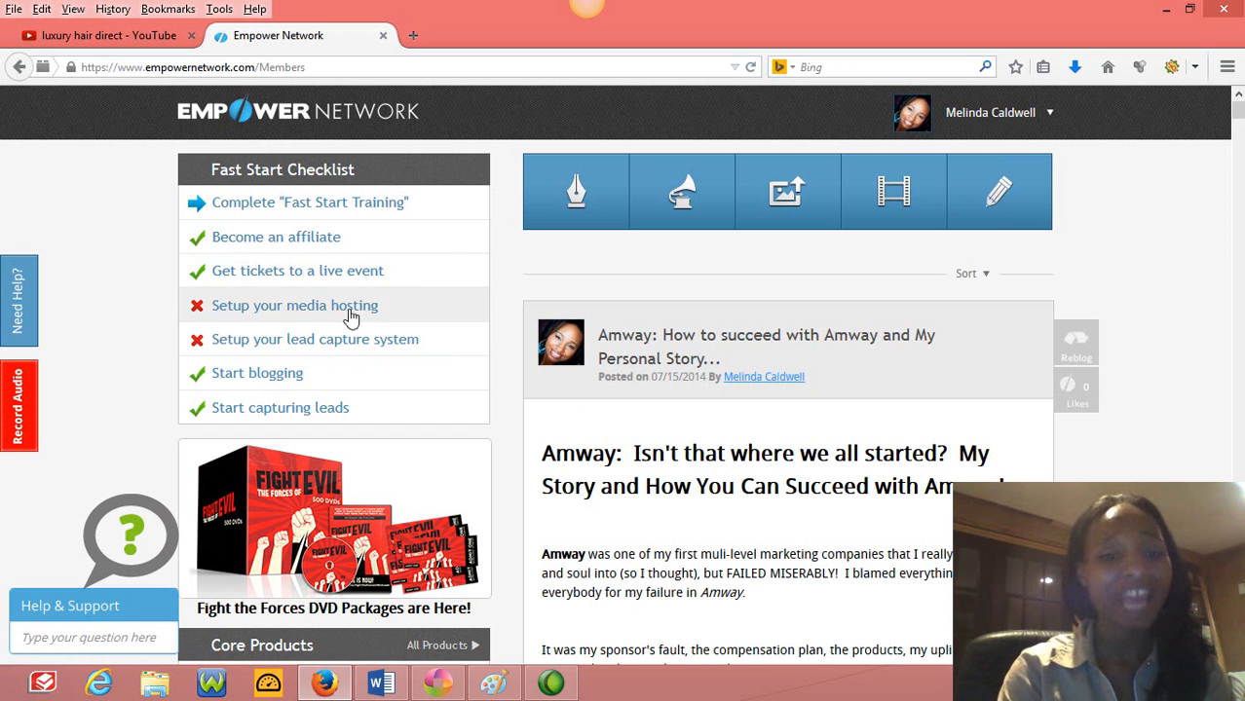
mouse_move(1224, 188)
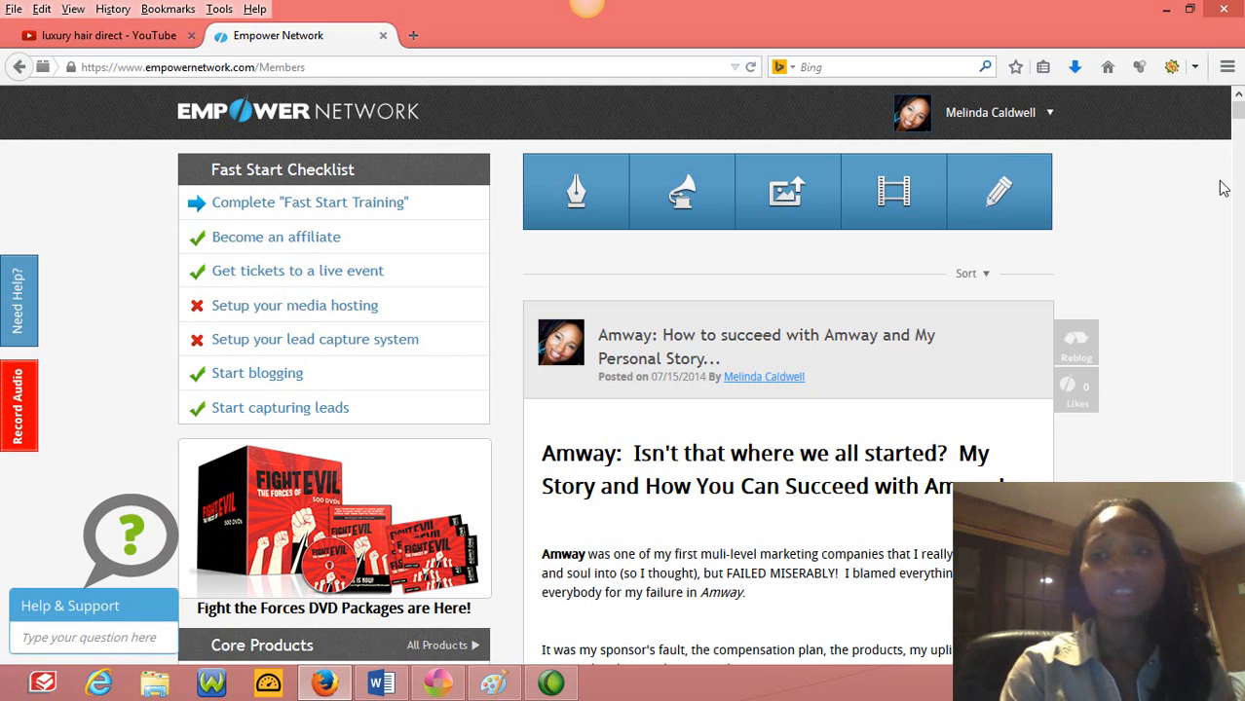
Scroll through the Fast Start Training welcome, learning habits, get-started and workbook steps.
scroll(down, 3)
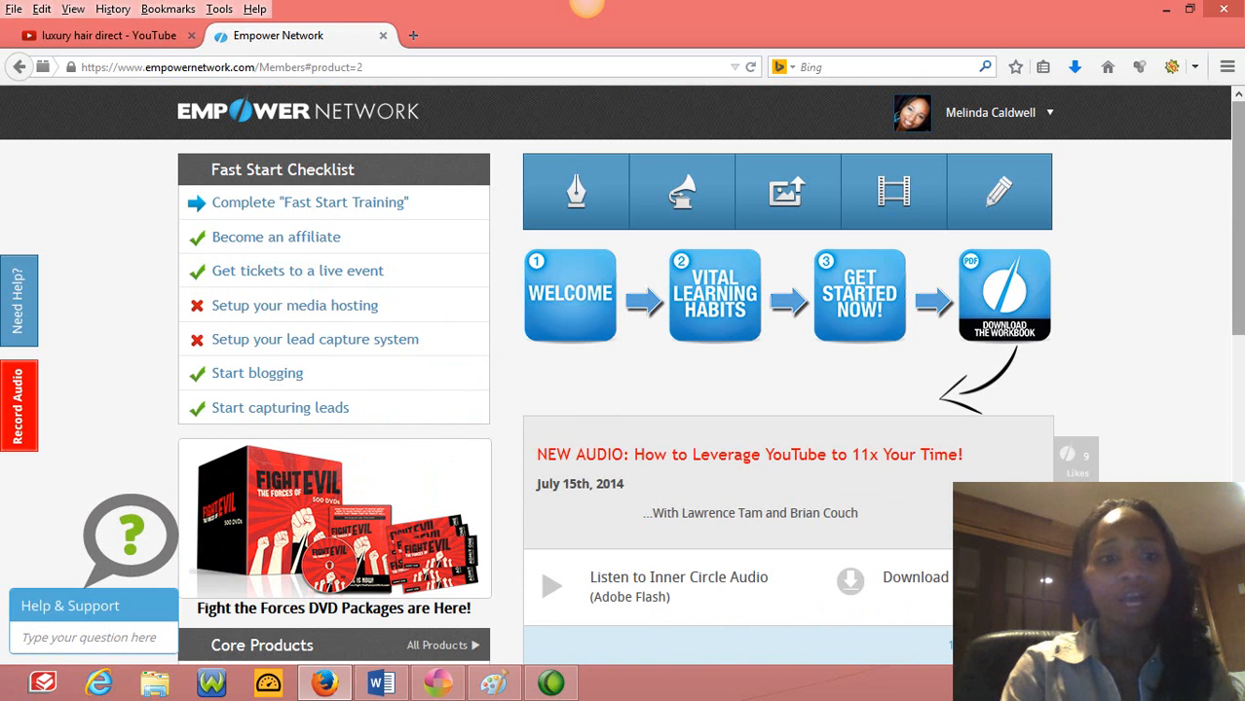
Scroll through the Inner Circle Audios lessons and reach the Internet Traffic Formula page.
scroll(down, 3)
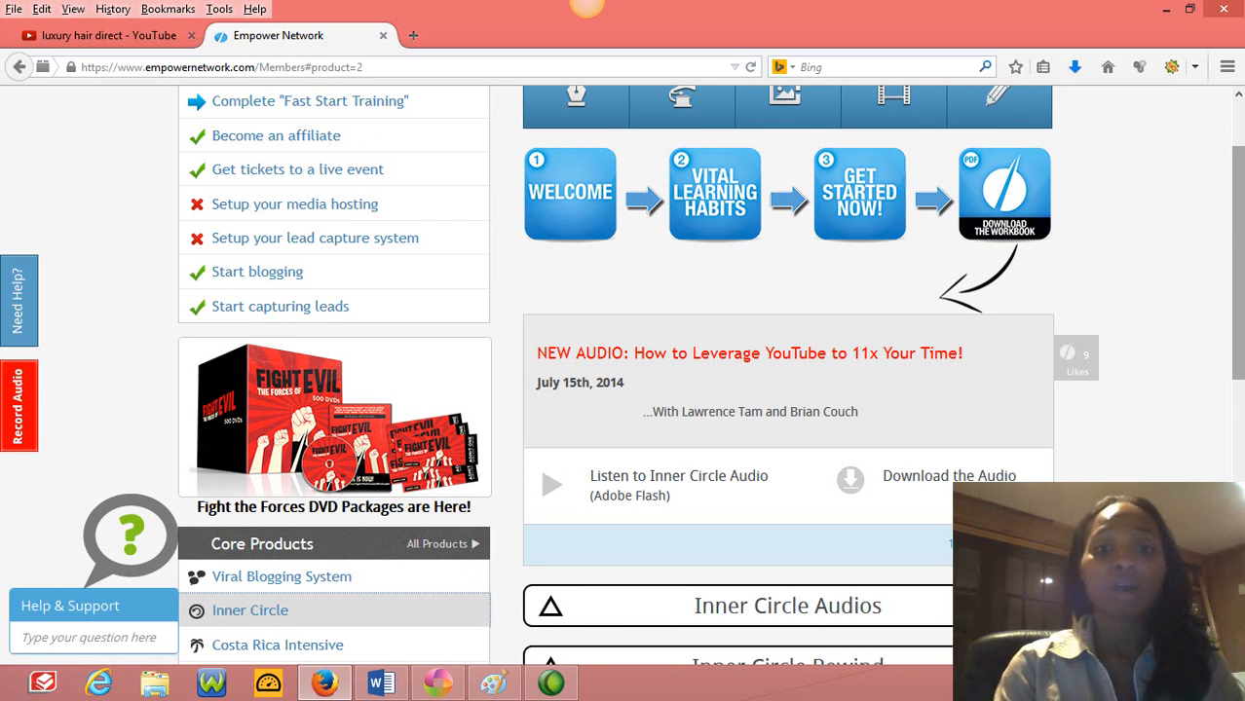
scroll(down, 3)
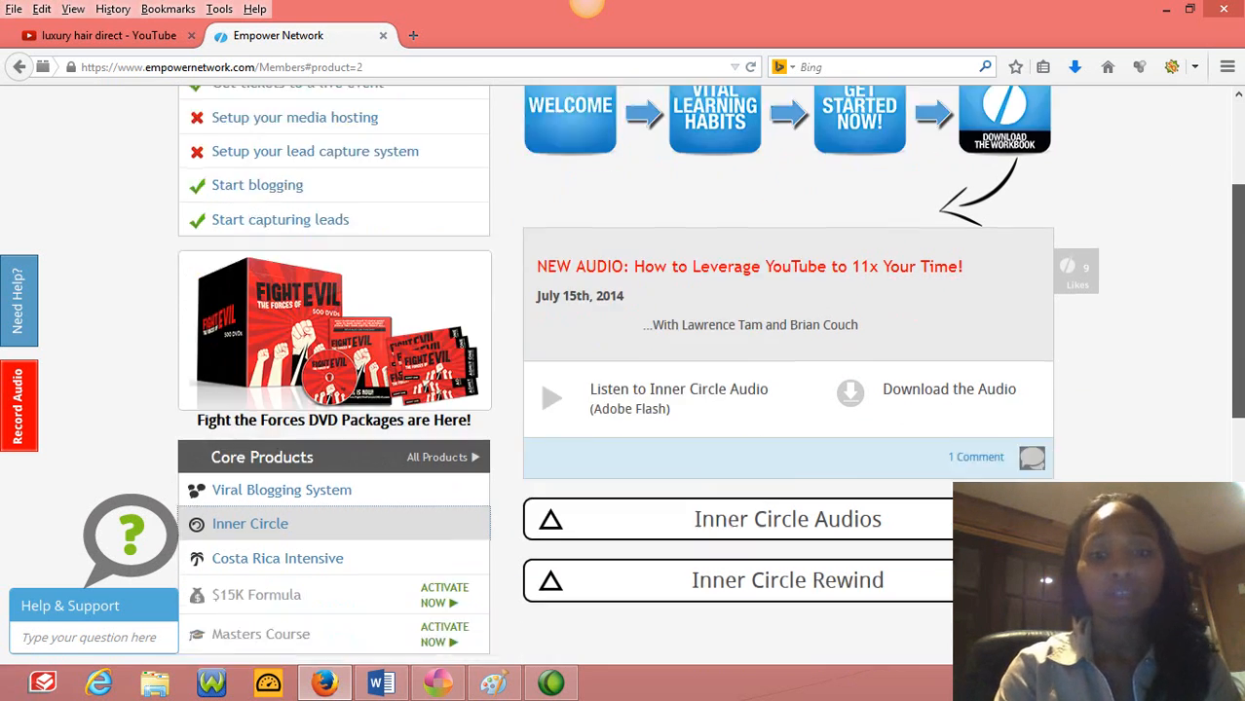
scroll(down, 3)
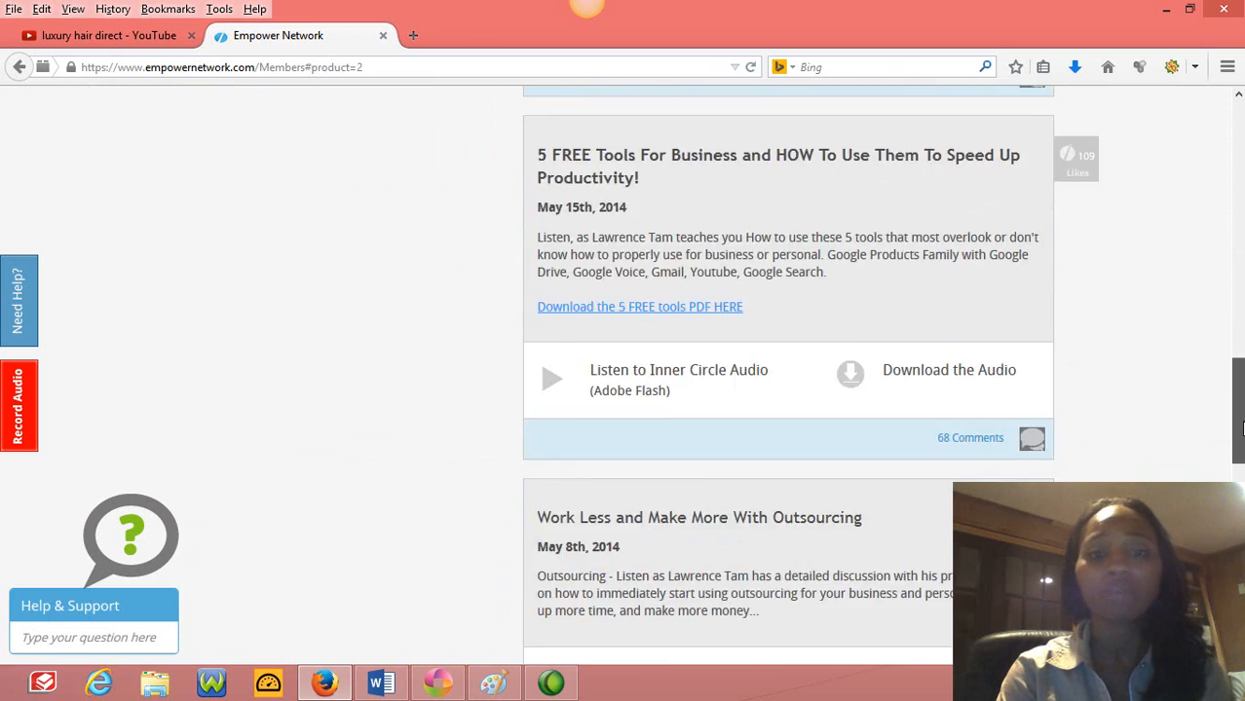
scroll(down, 3)
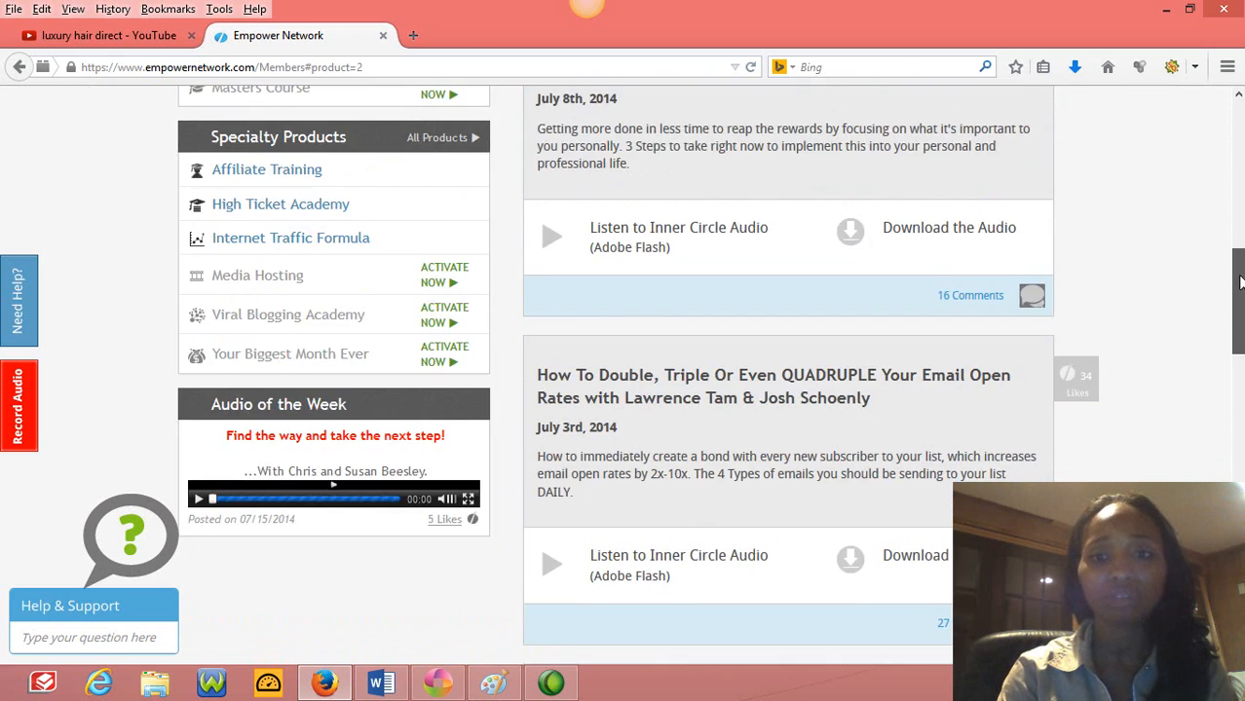
scroll(up, 3)
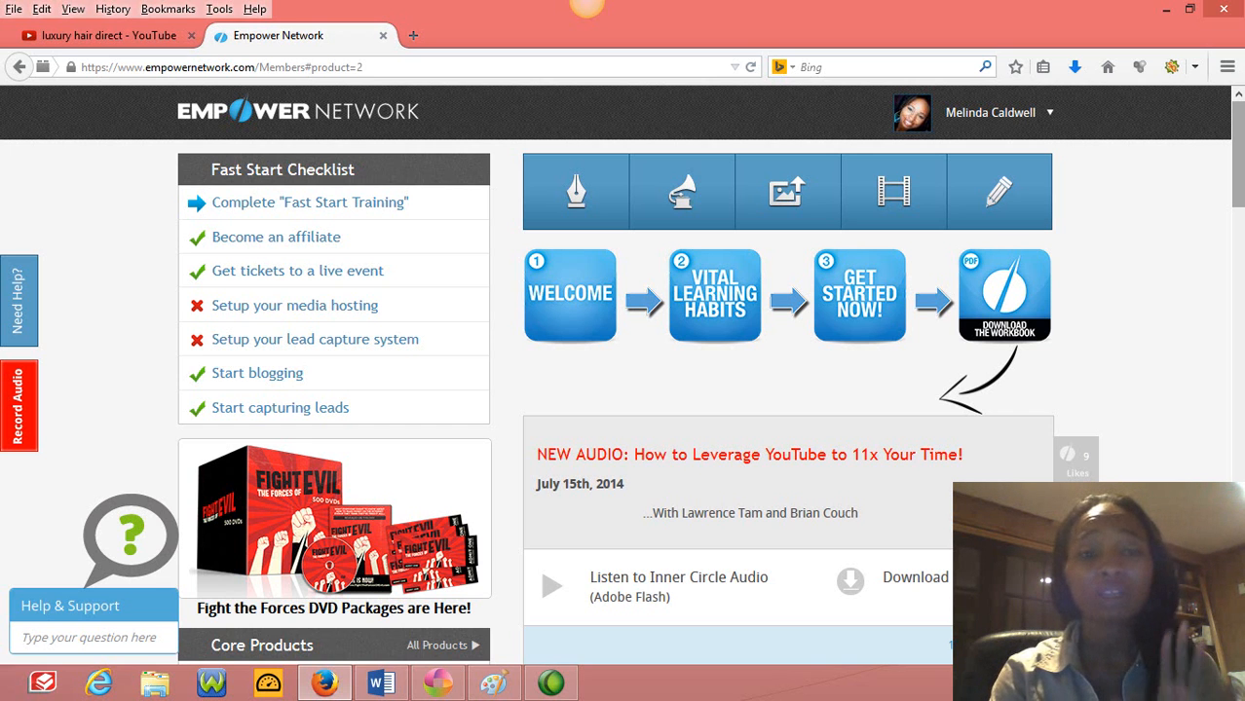
mouse_move(803, 300)
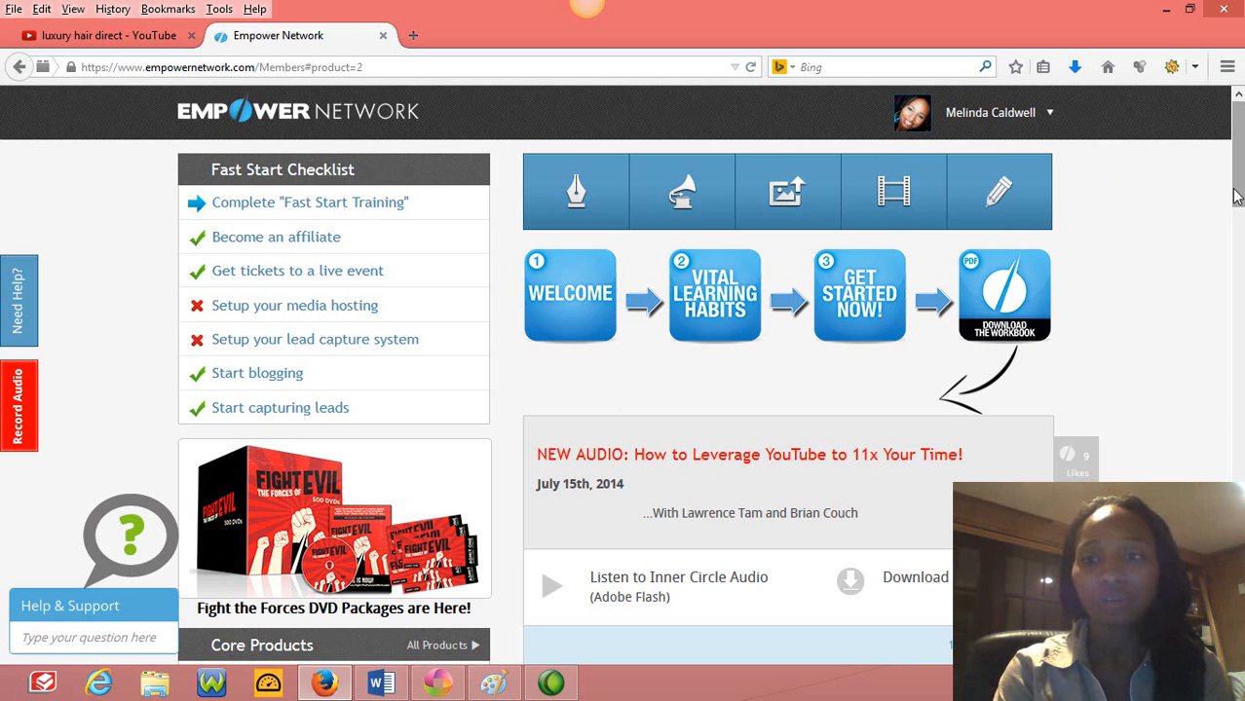
scroll(down, 3)
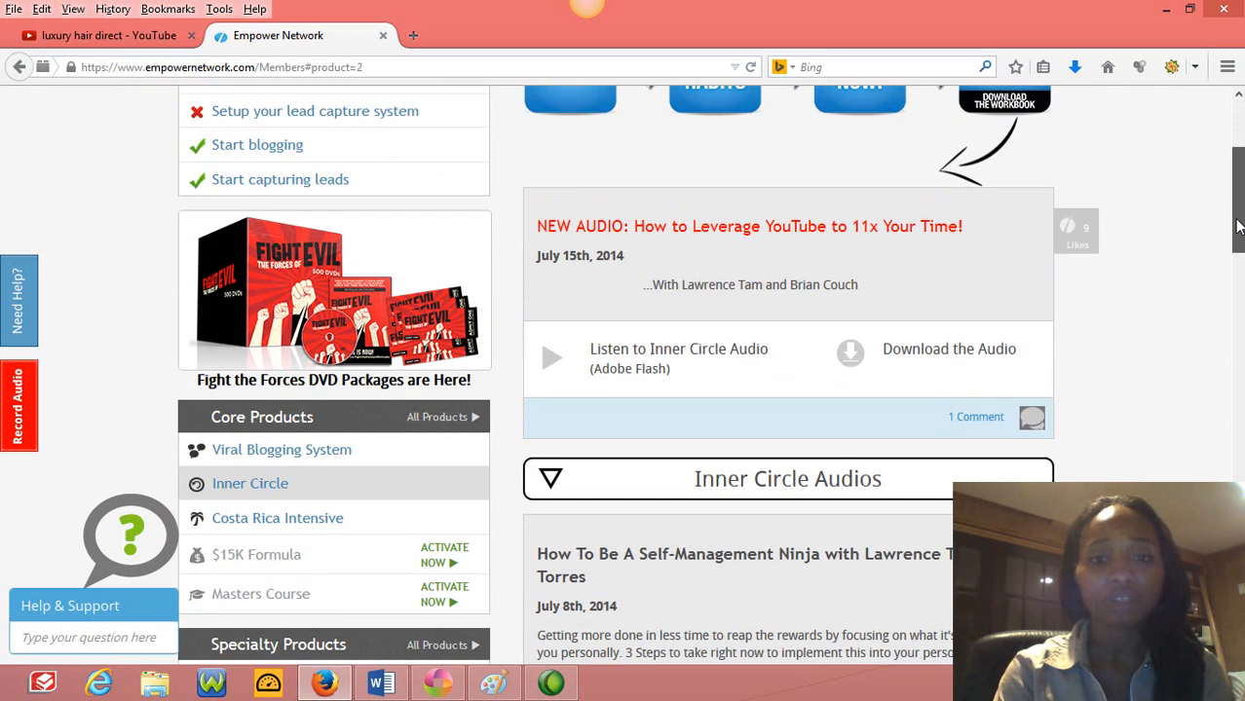
scroll(up, 3)
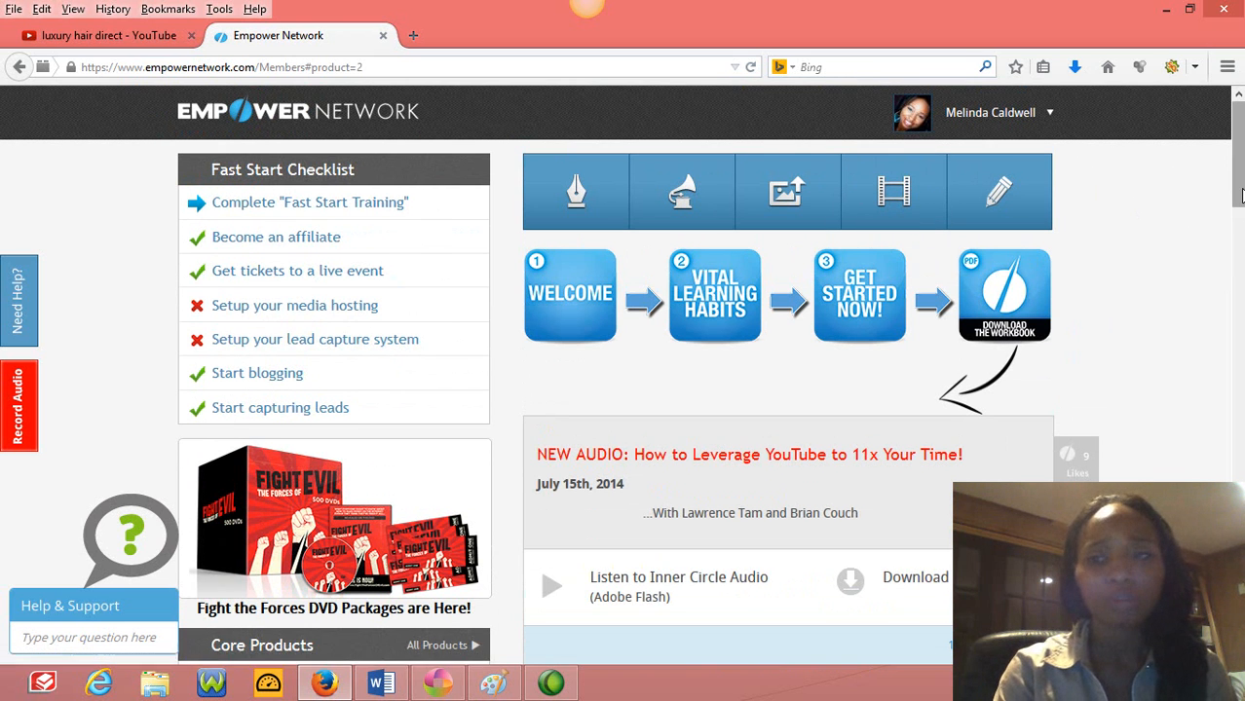
scroll(down, 3)
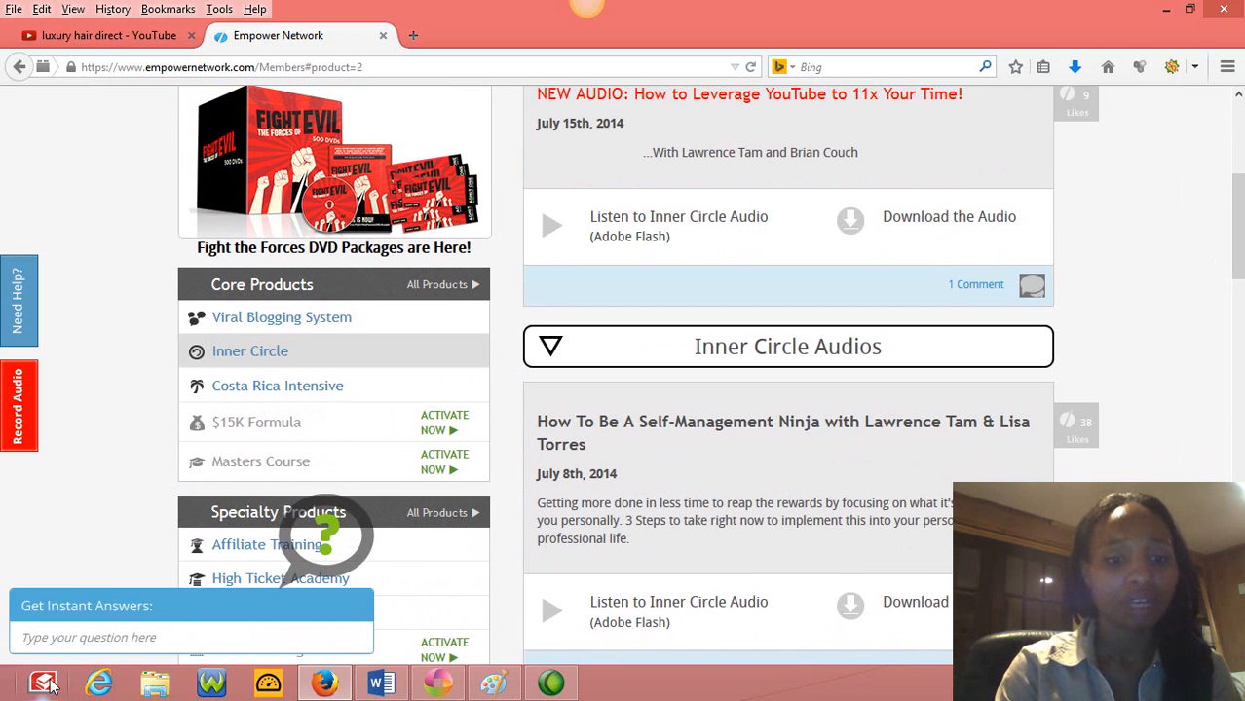
scroll(down, 3)
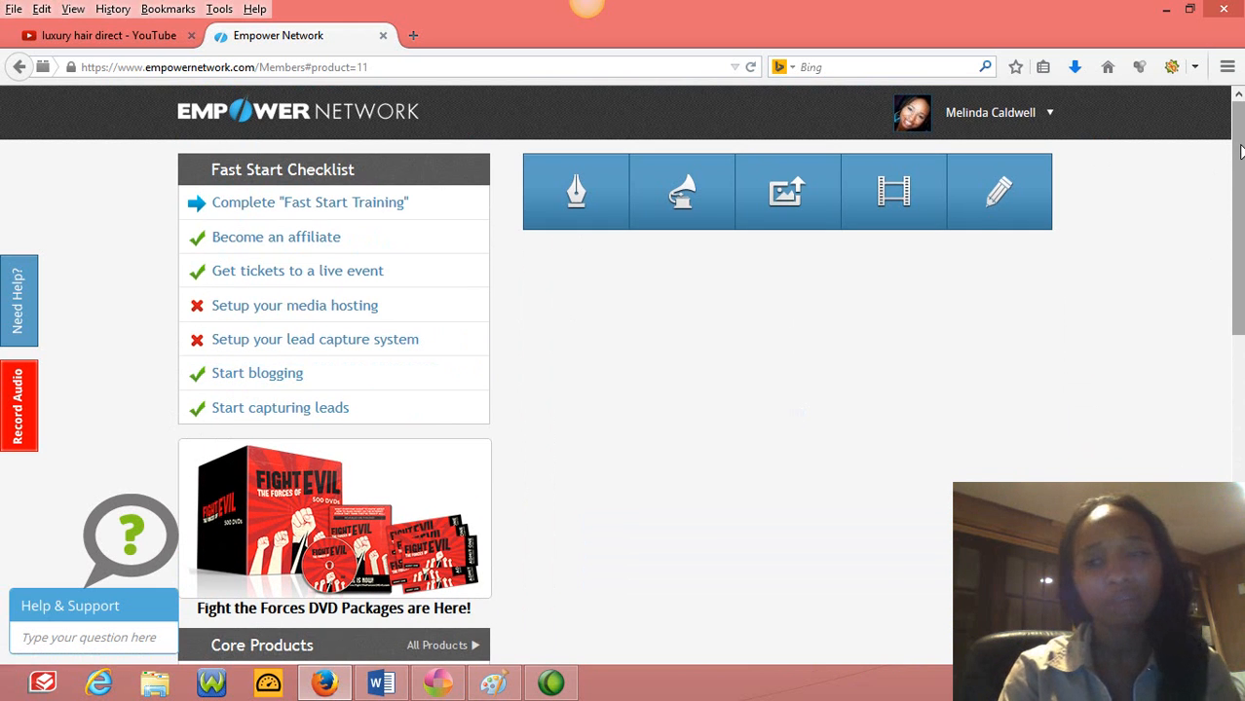
scroll(down, 3)
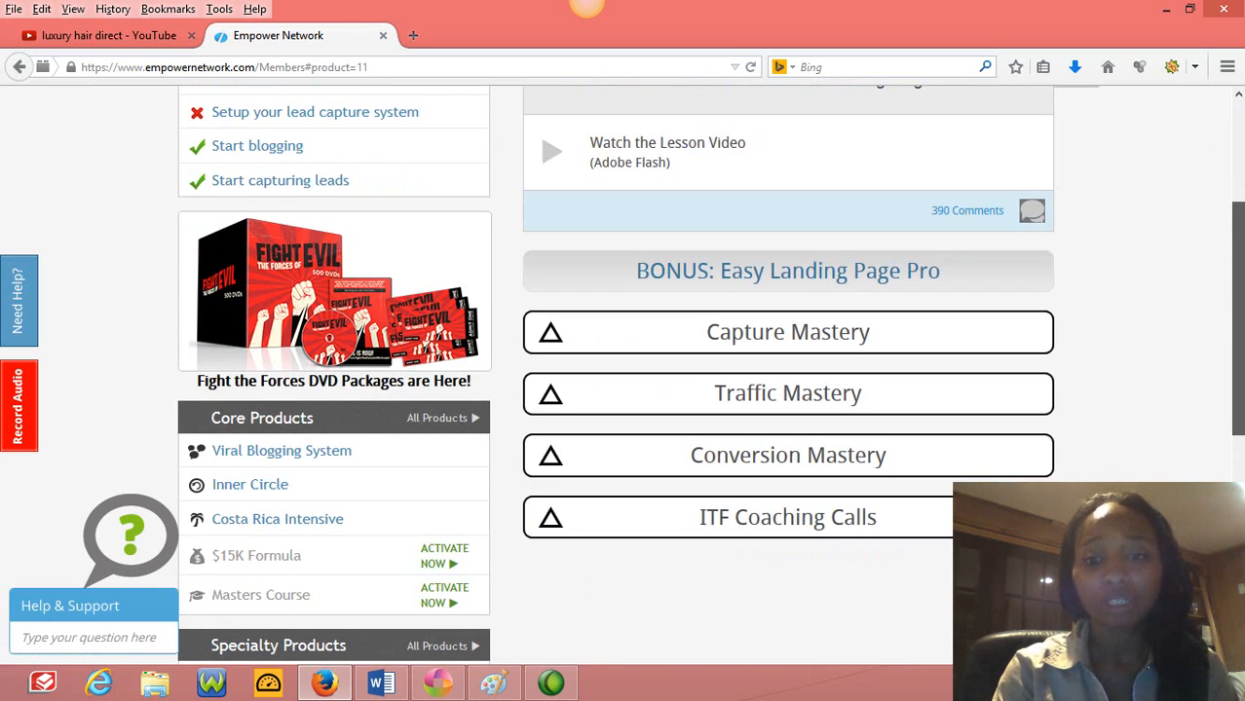
scroll(down, 3)
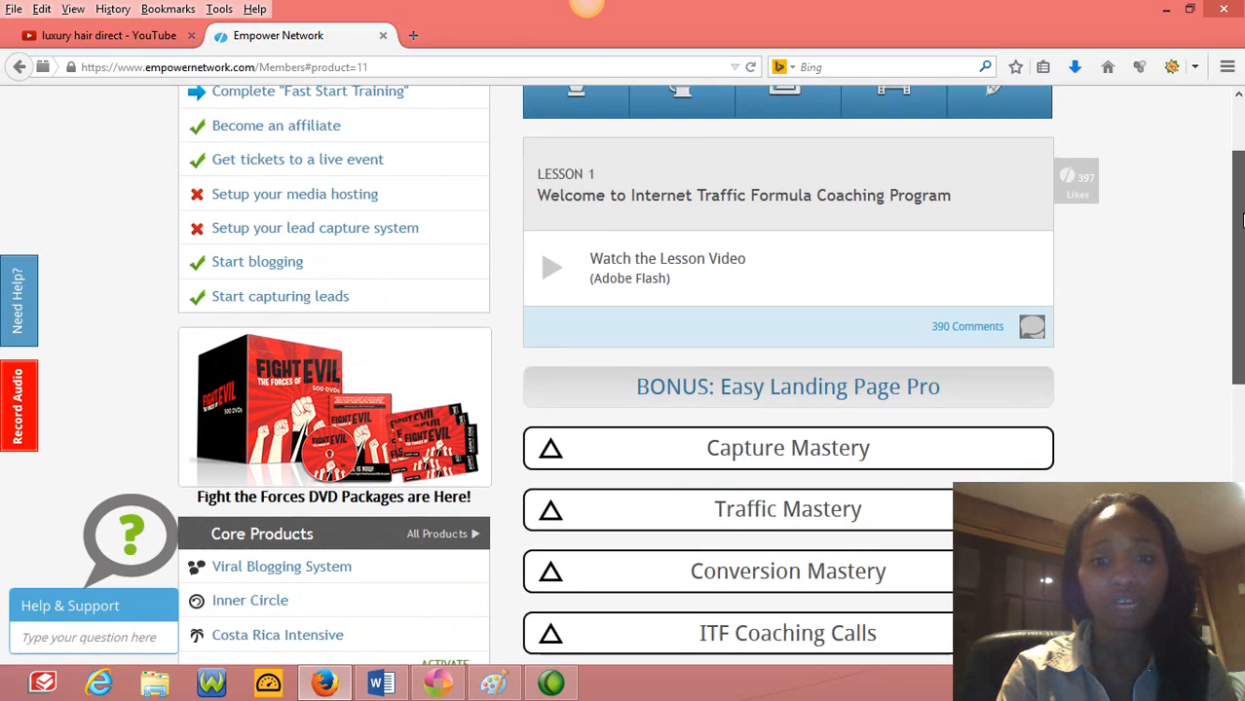
scroll(down, 3)
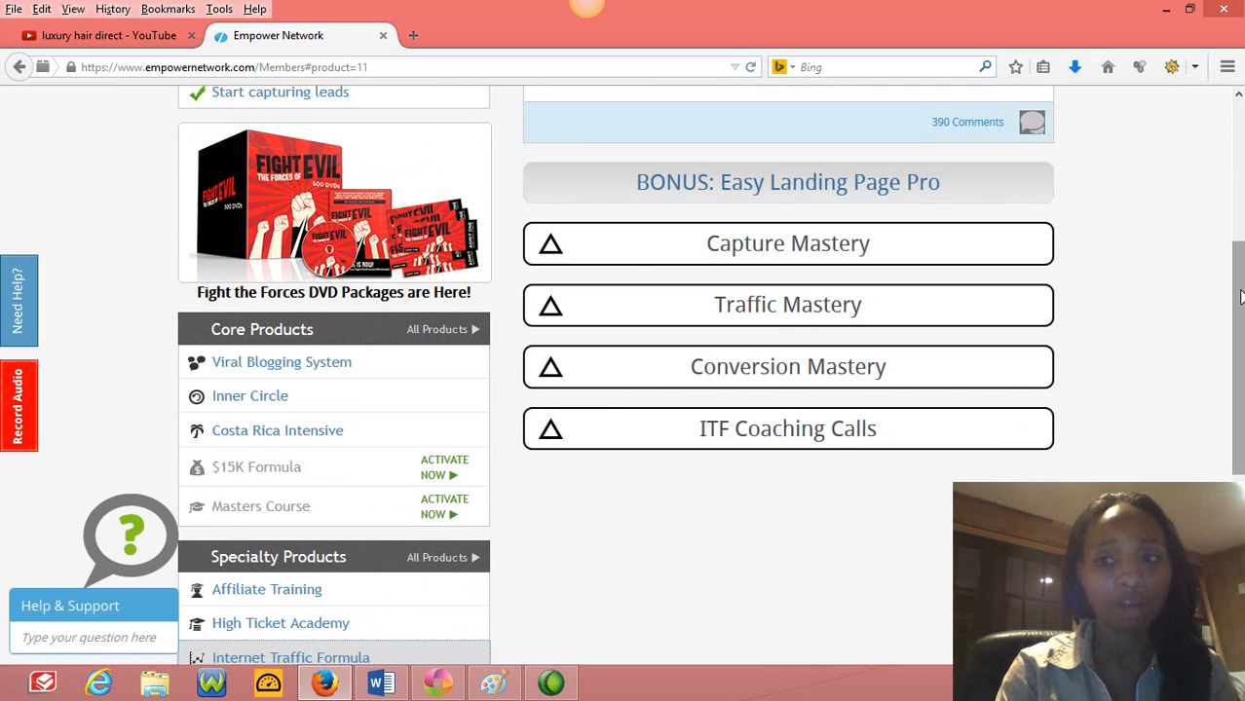
scroll(down, 3)
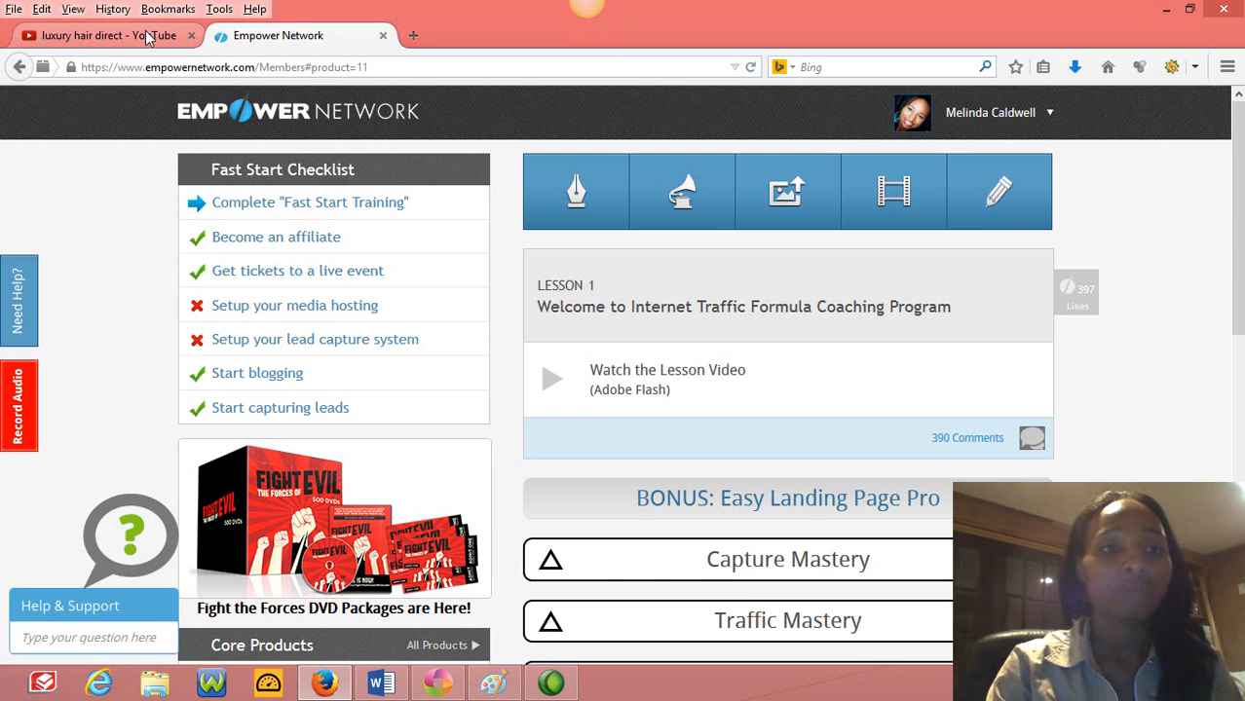
Switch to the 'luxury hair direct - YouTube' search results tab.
click(107, 36)
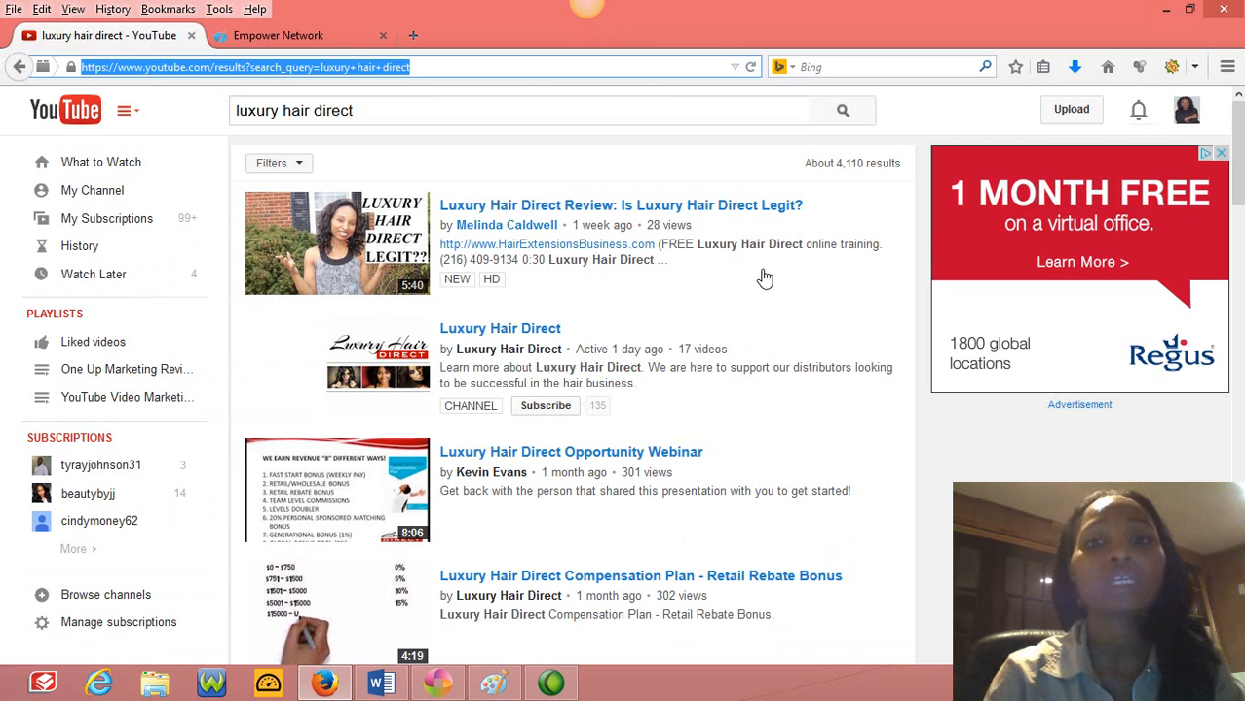
mouse_move(792, 212)
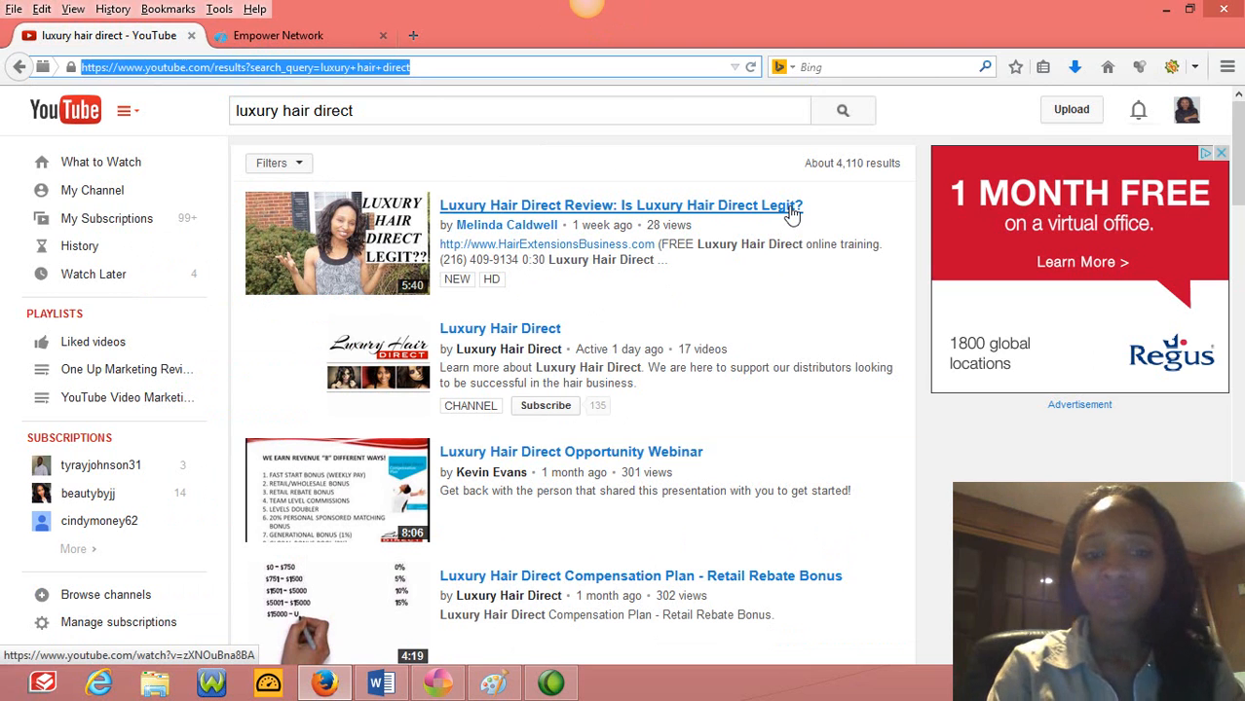